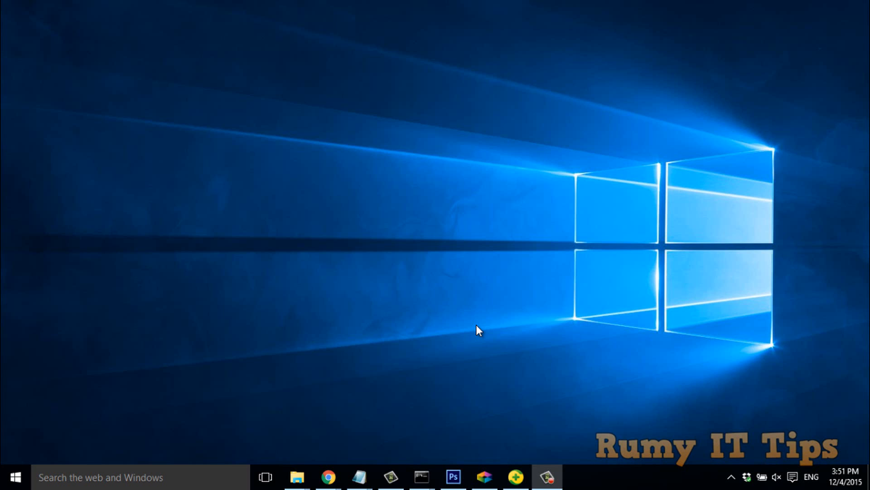
mouse_move(378, 391)
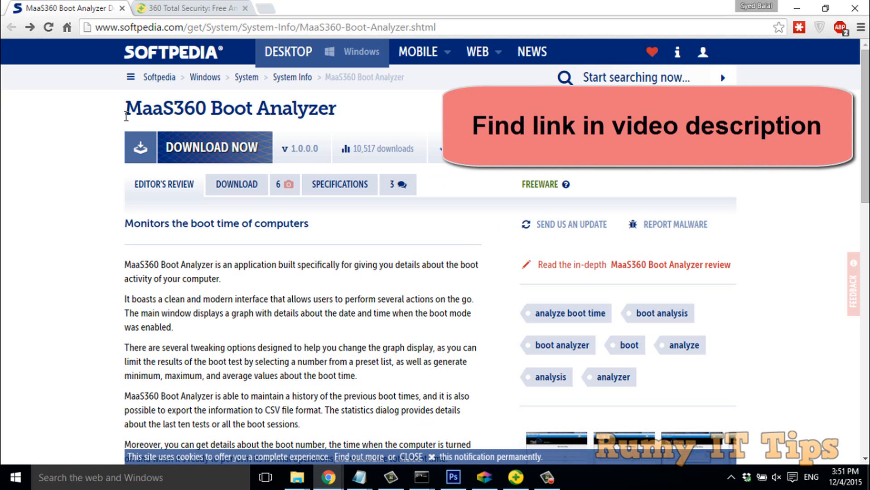
mouse_move(164, 76)
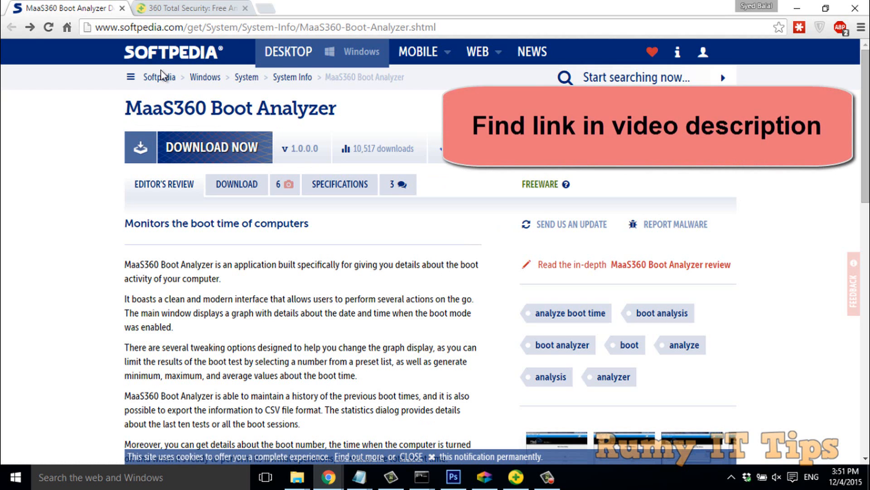
left_click(192, 8)
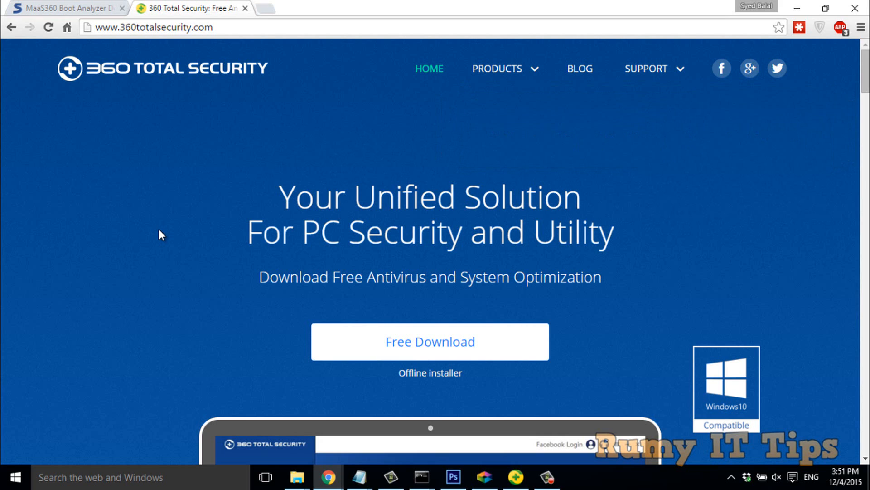
mouse_move(581, 170)
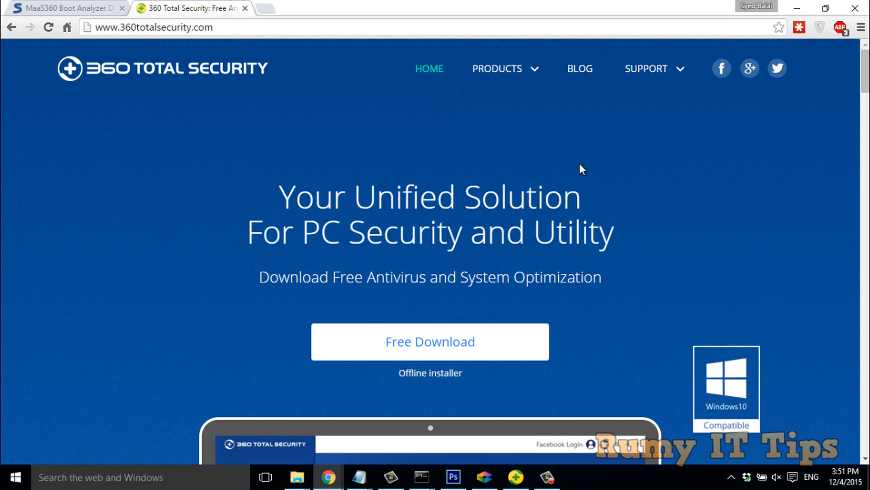
mouse_move(739, 146)
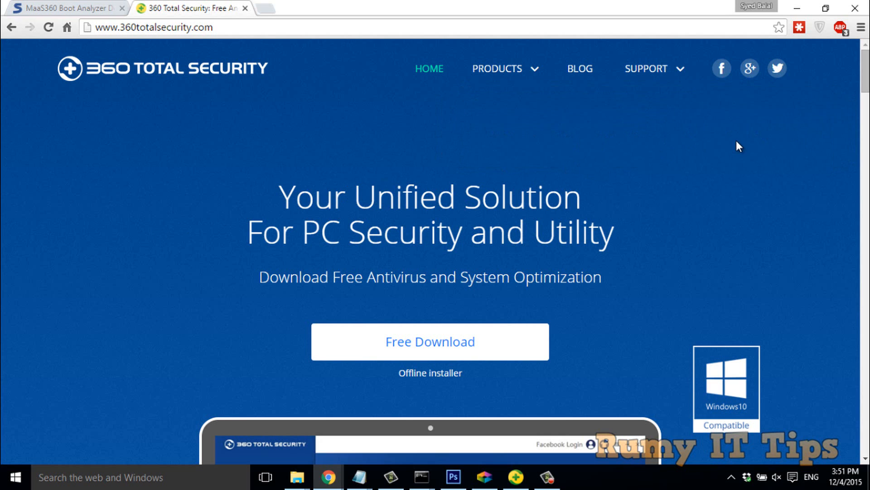
scroll("down", 3)
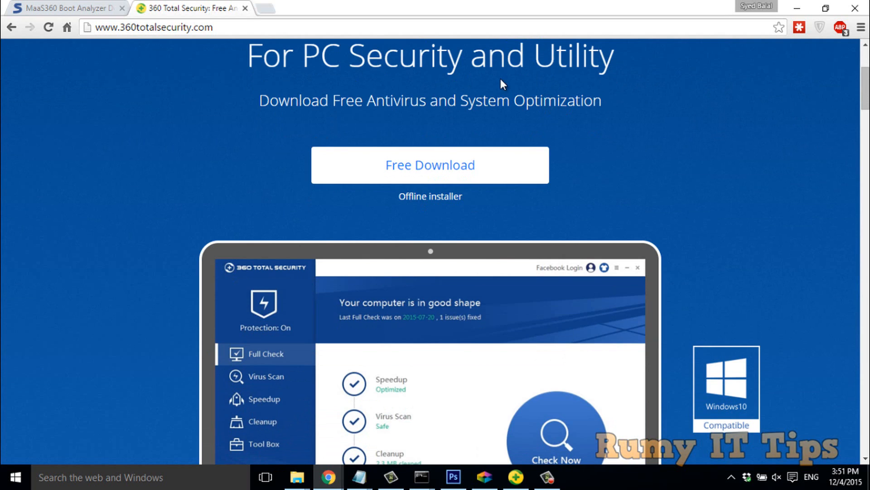
left_click(63, 8)
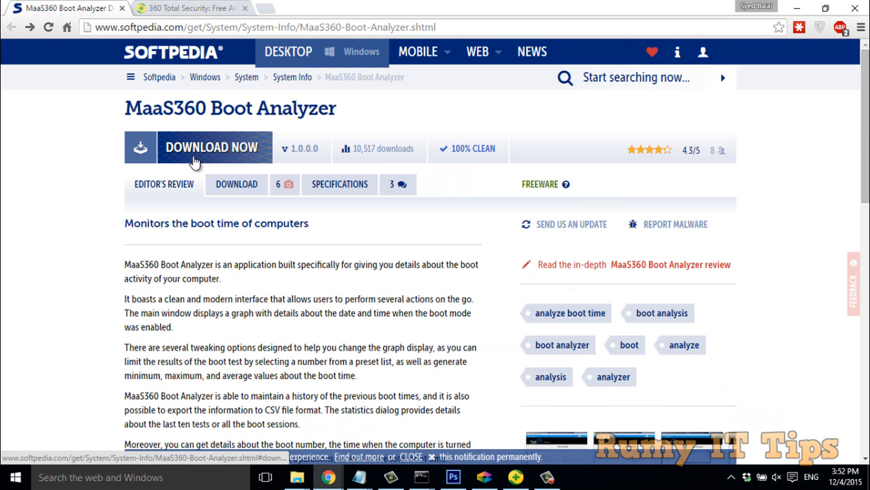
Hide the browser and bring up the 360 Total Security main window from the taskbar
left_click(191, 9)
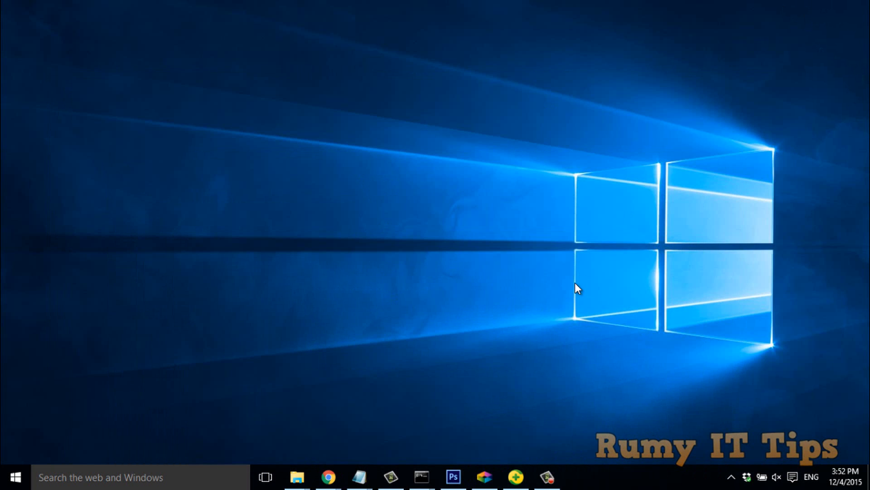
left_click(516, 477)
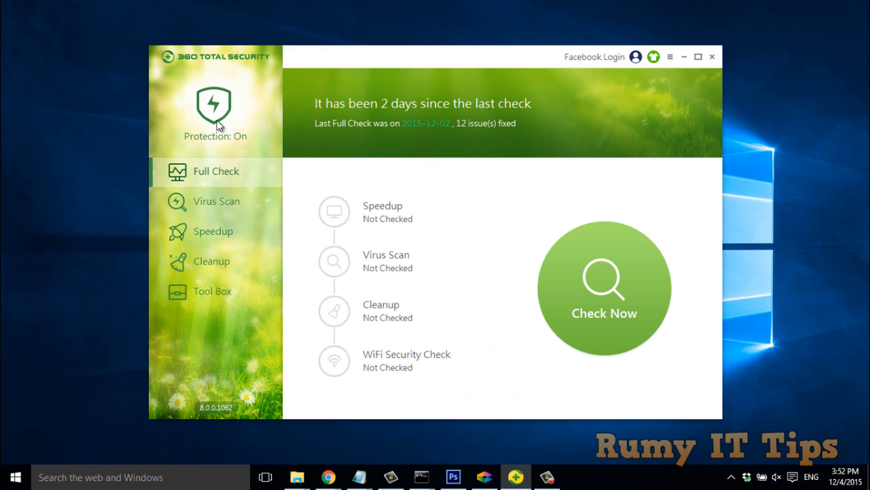
mouse_move(224, 266)
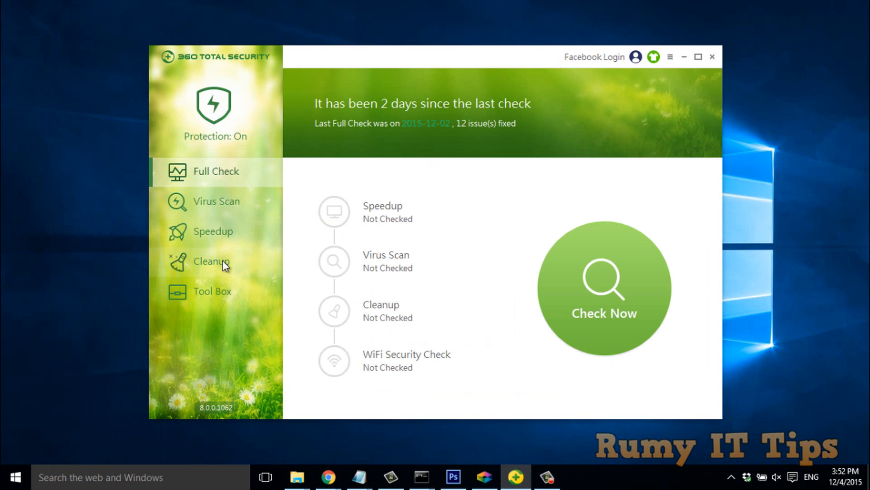
mouse_move(219, 275)
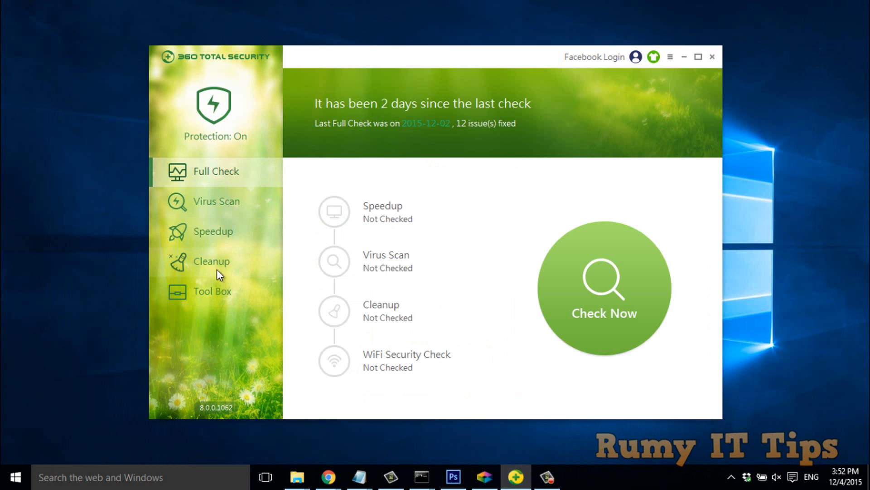
Go to Speedup, review the 23 Easy Speedup items, then show the My Boot Time graph
left_click(212, 232)
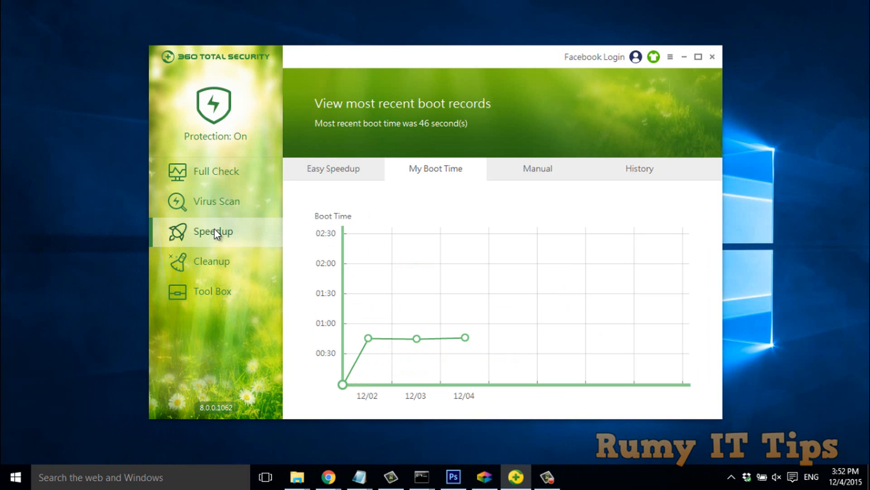
mouse_move(315, 174)
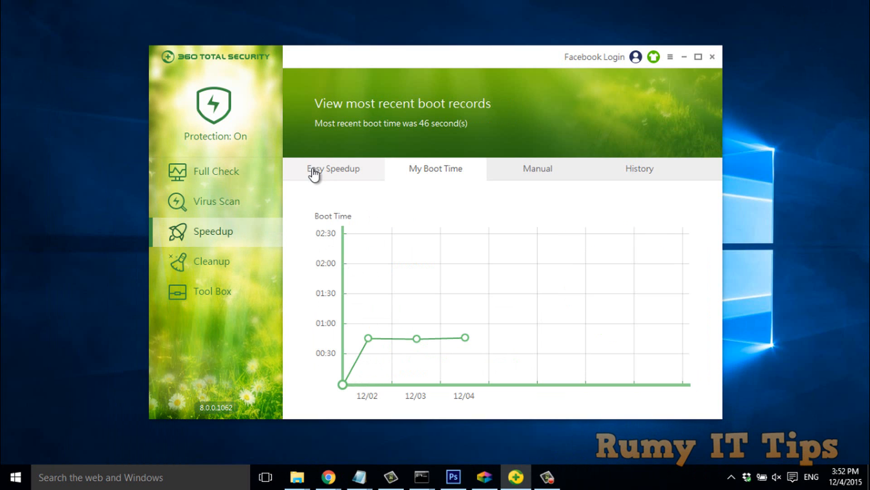
left_click(333, 168)
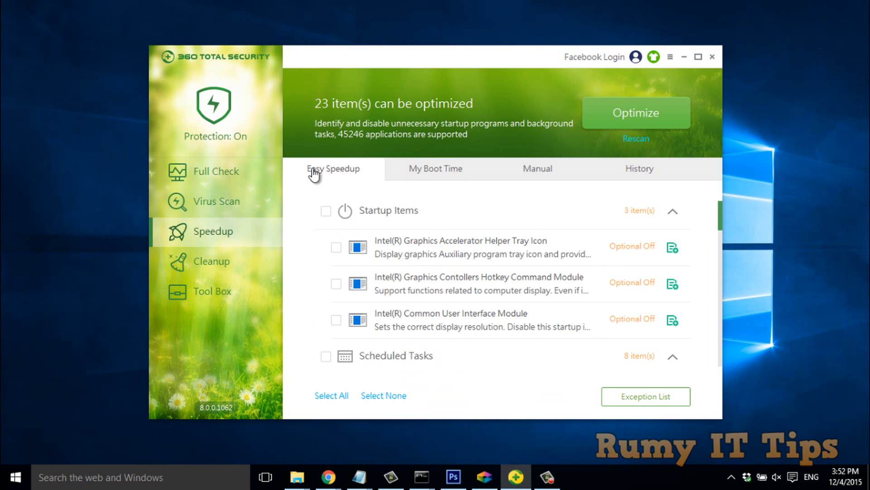
mouse_move(406, 193)
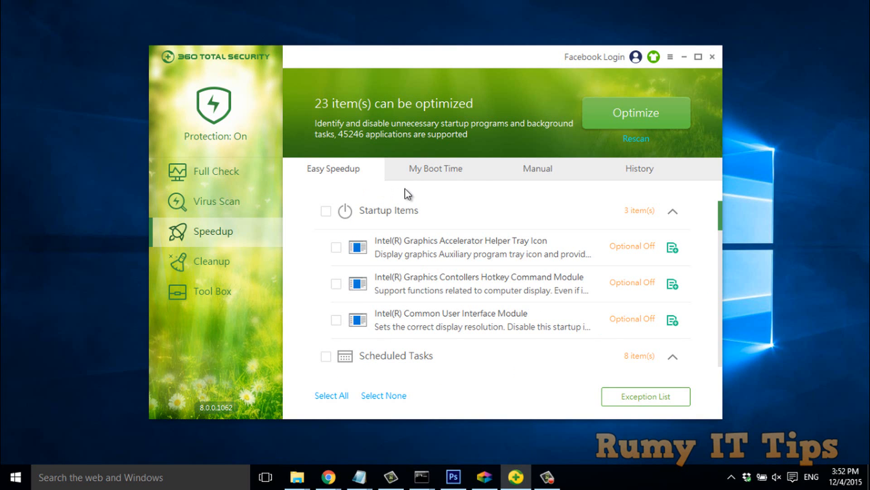
left_click(436, 169)
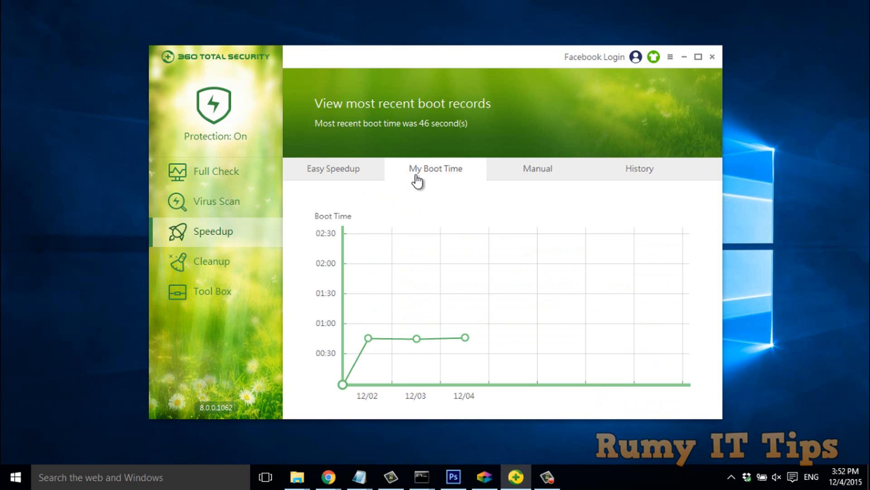
mouse_move(374, 344)
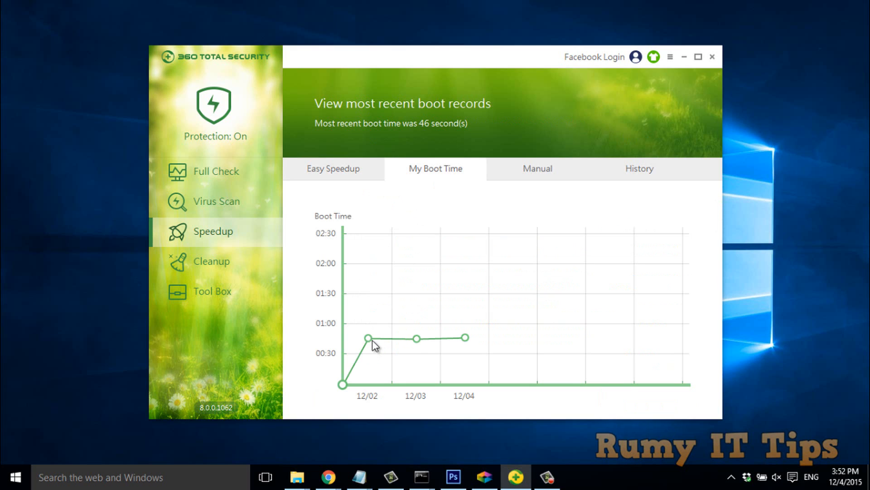
mouse_move(368, 337)
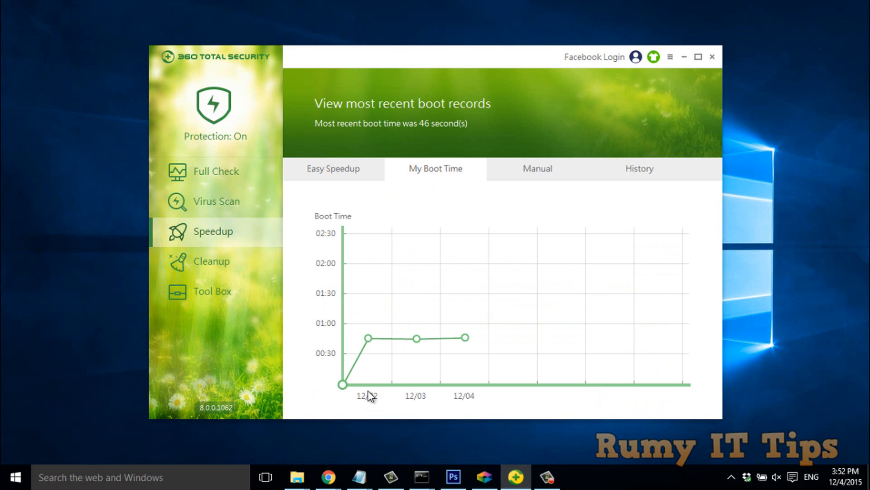
mouse_move(369, 338)
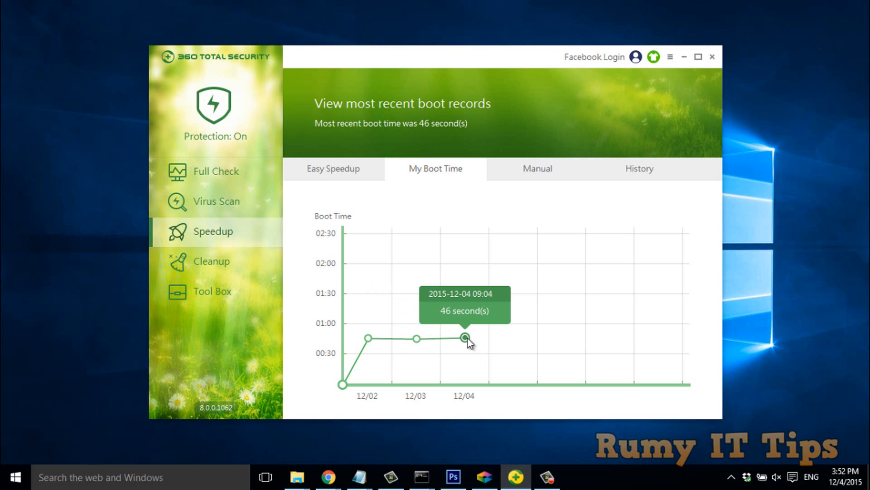
mouse_move(328, 477)
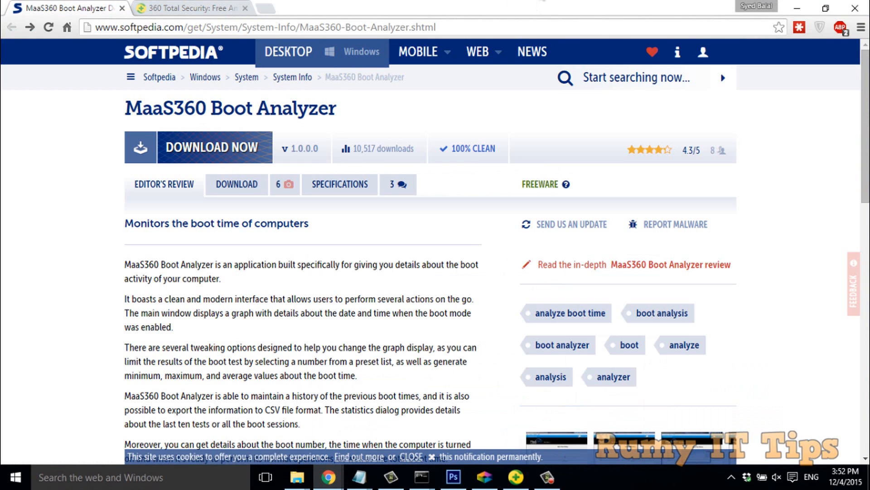
Launch MaaS360 Boot Analyzer from the Start menu's Recently added list
left_click(515, 476)
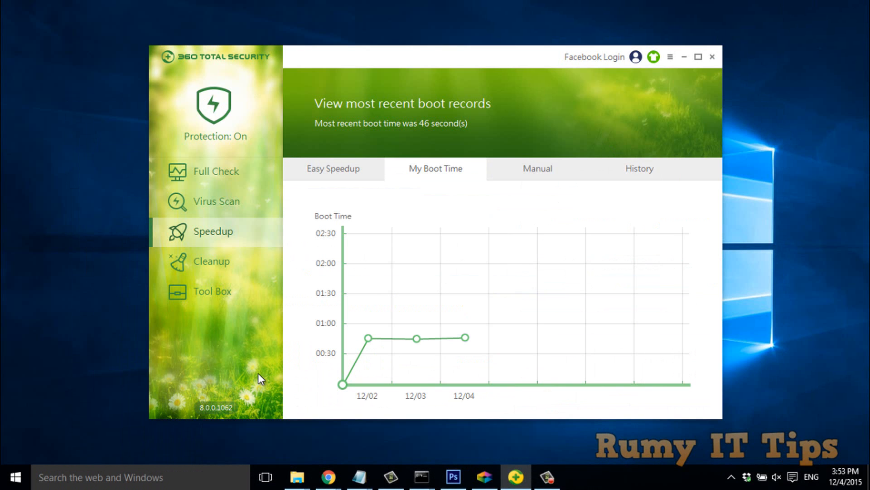
left_click(16, 477)
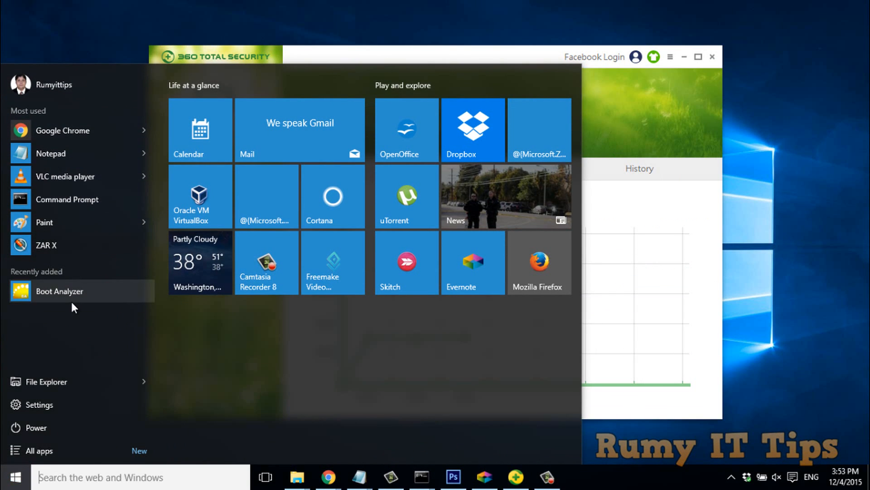
left_click(60, 291)
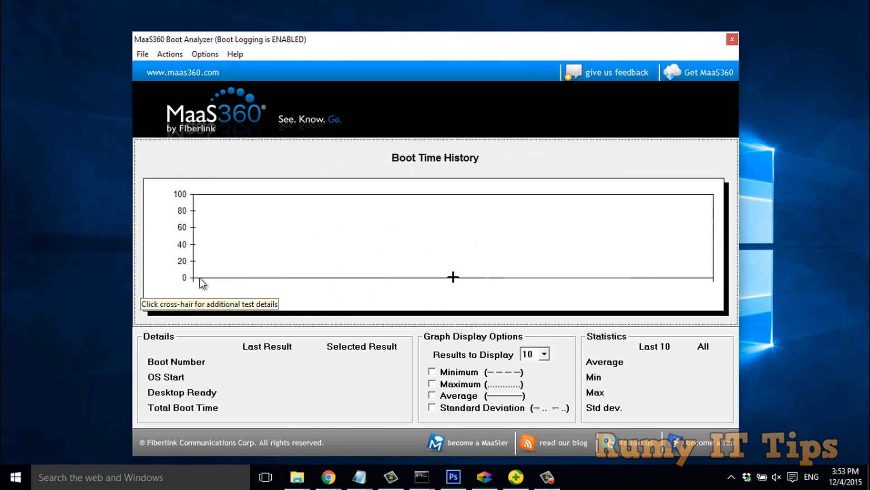
mouse_move(246, 169)
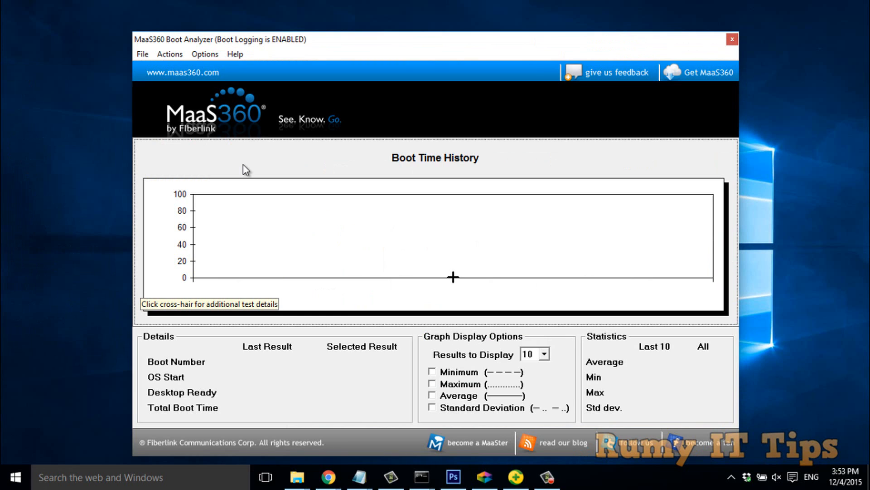
mouse_move(211, 78)
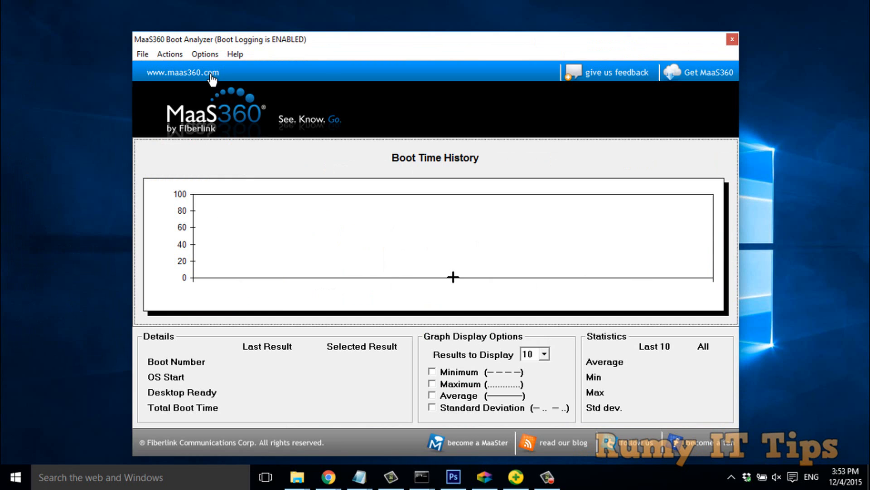
Review the Options menu (Open on System Startup, Set Thresholds) and the Actions menu (Disable, Test Now)
left_click(205, 53)
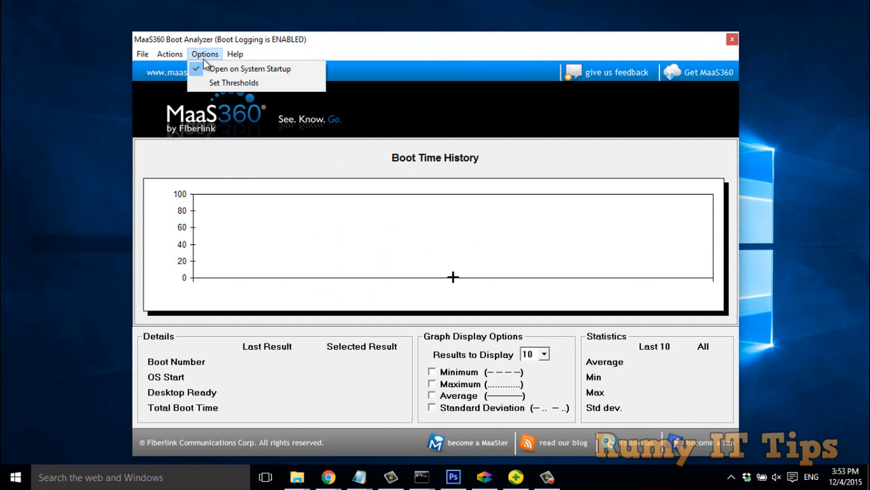
mouse_move(238, 69)
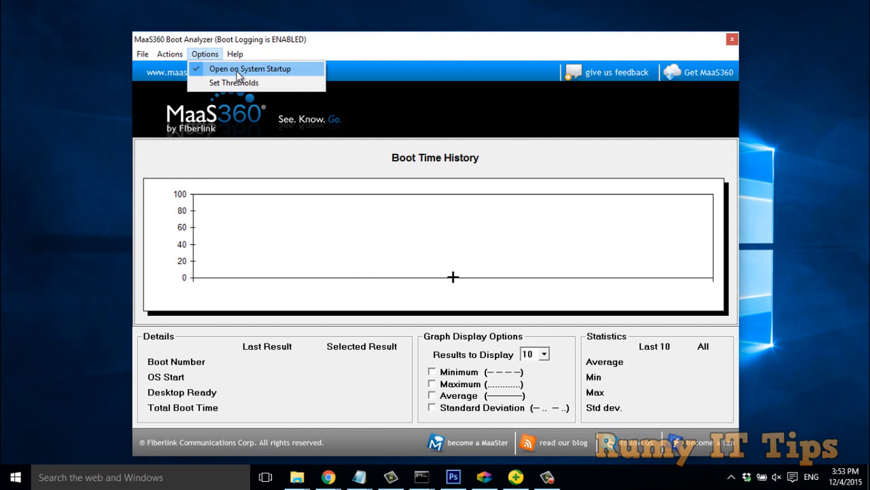
left_click(170, 54)
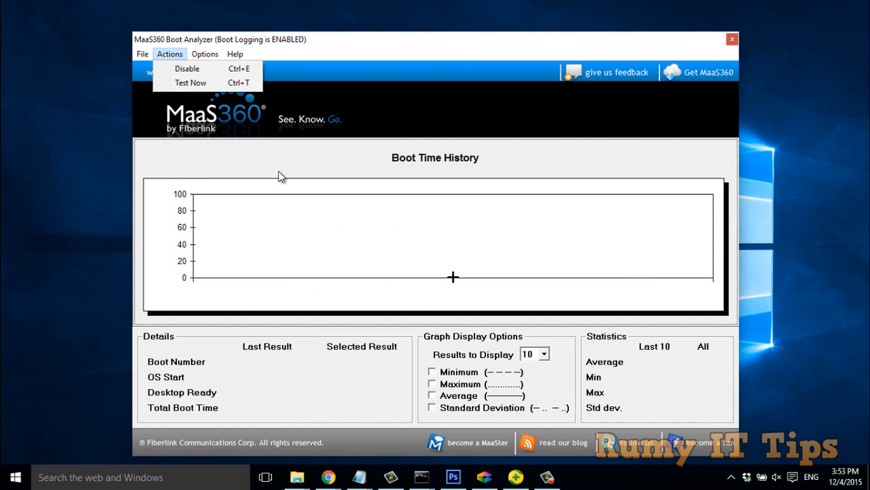
left_click(190, 82)
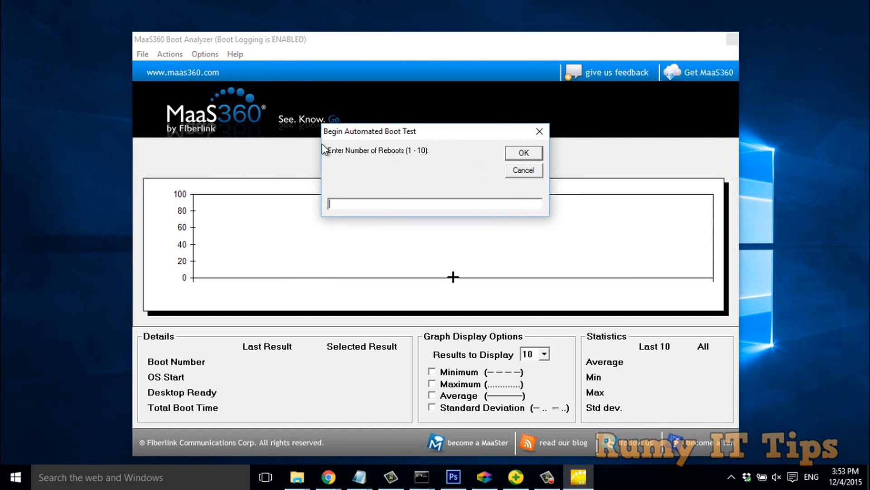
mouse_move(378, 201)
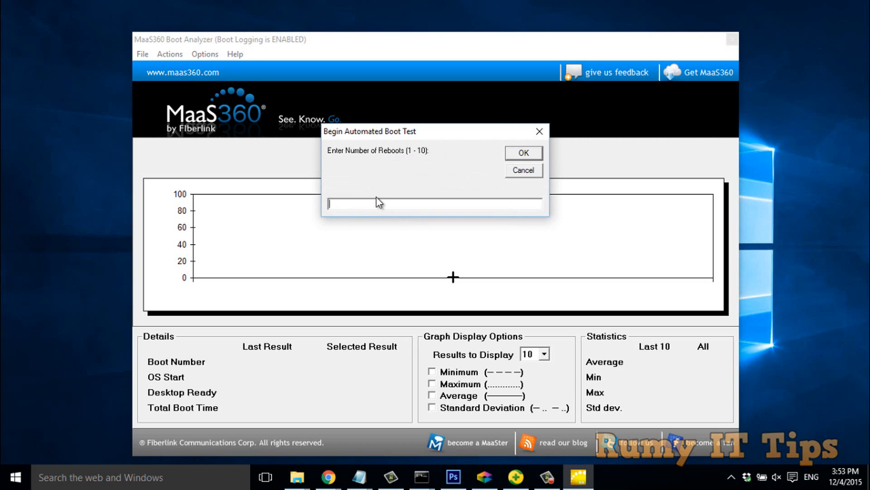
mouse_move(314, 239)
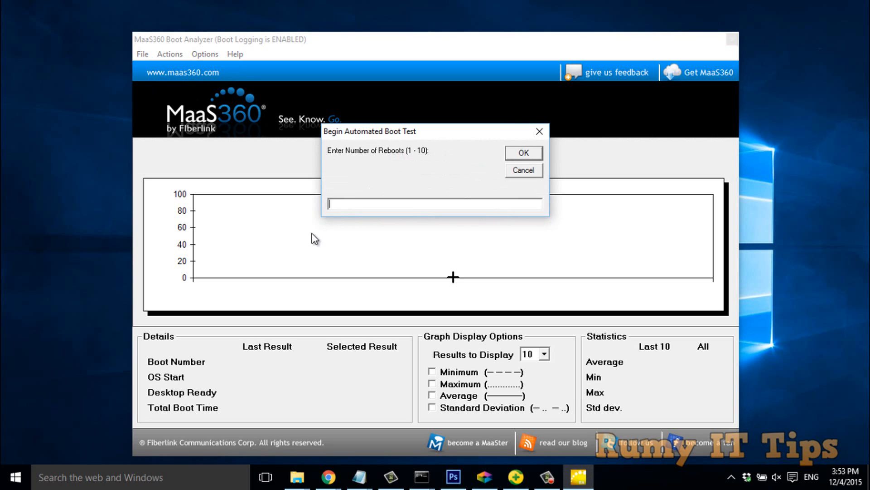
mouse_move(339, 203)
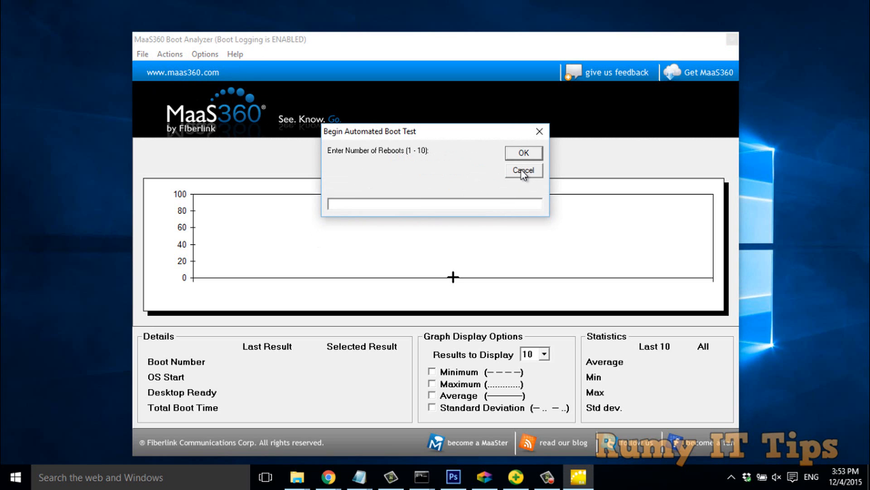
left_click(522, 153)
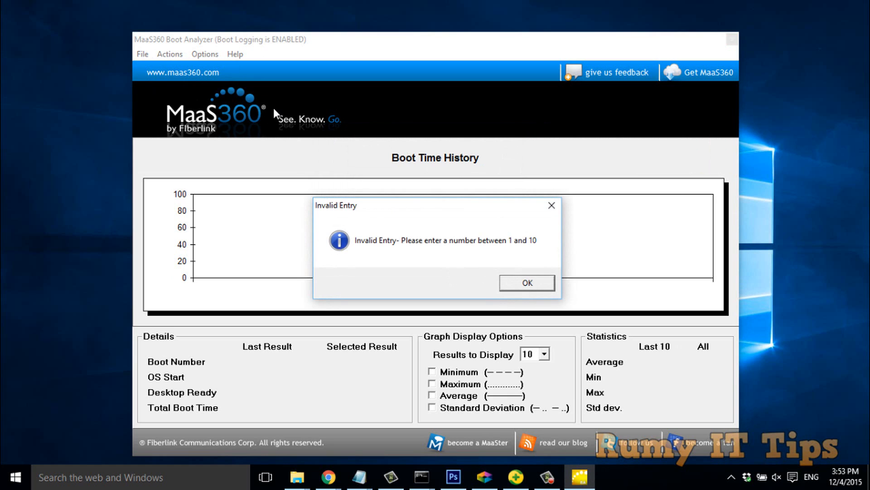
left_click(526, 283)
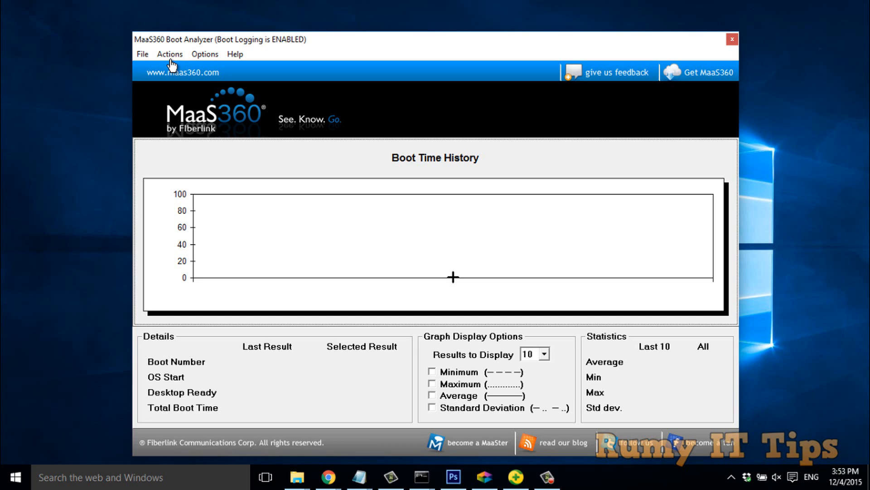
mouse_move(414, 18)
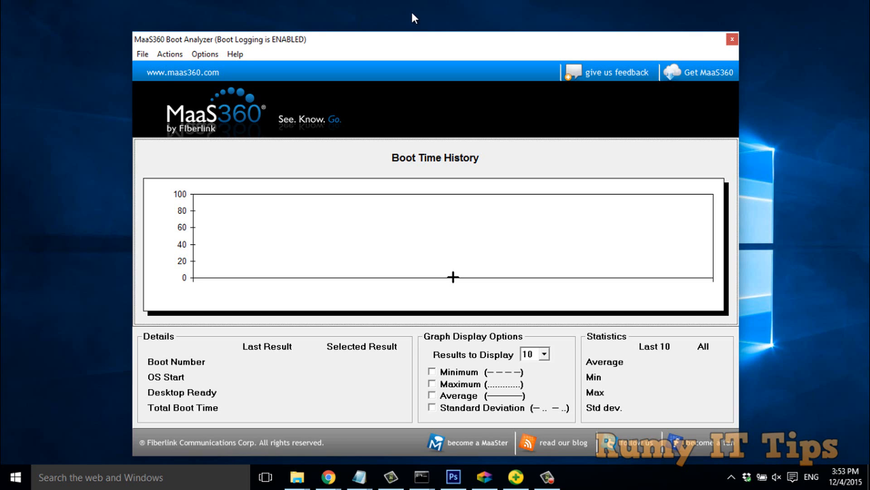
mouse_move(596, 51)
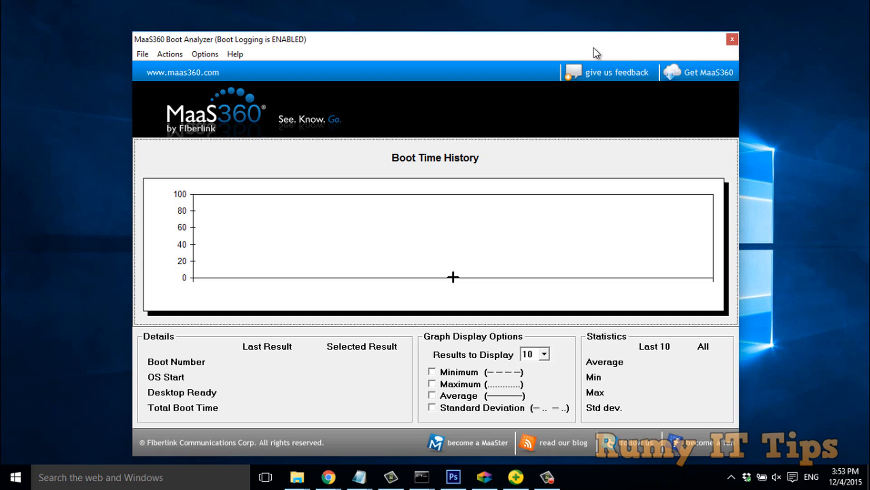